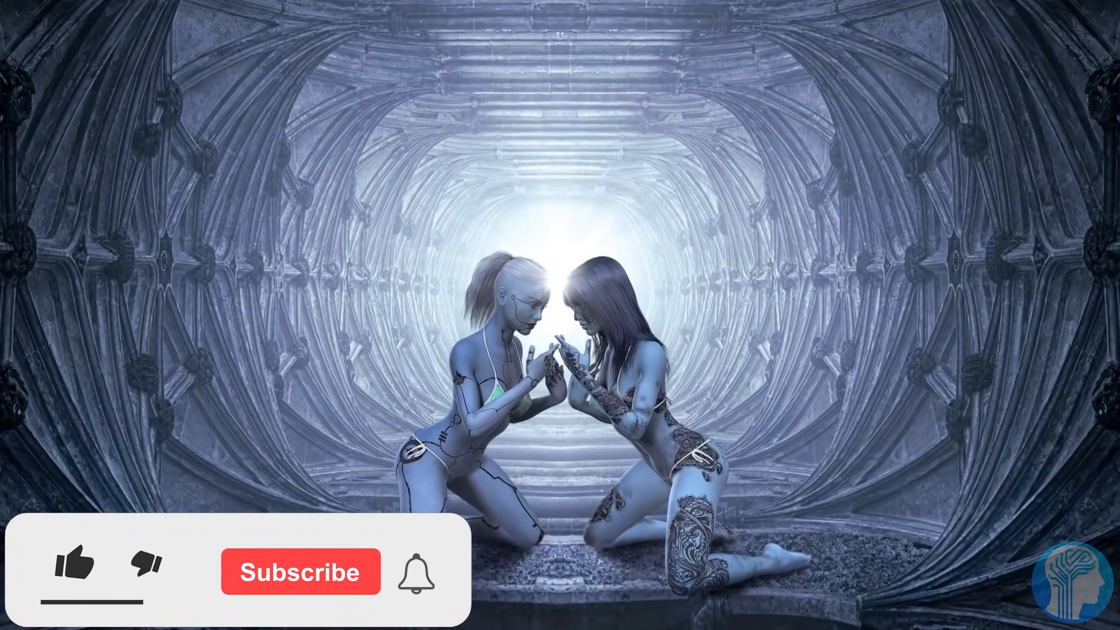
{"action": "left_click", "coordinate": [77, 571]}
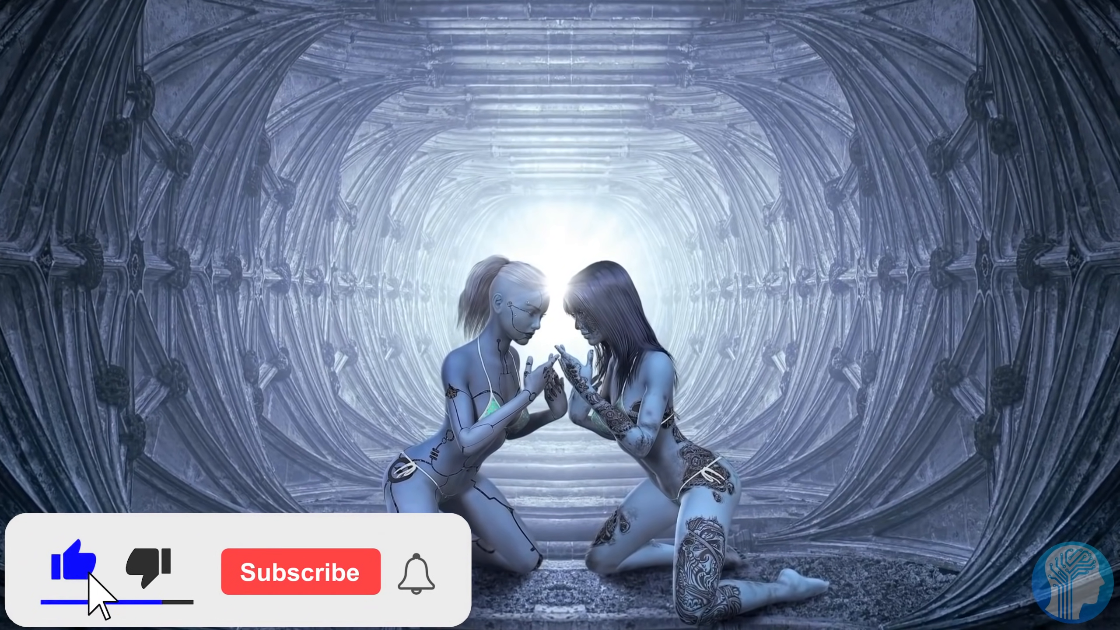